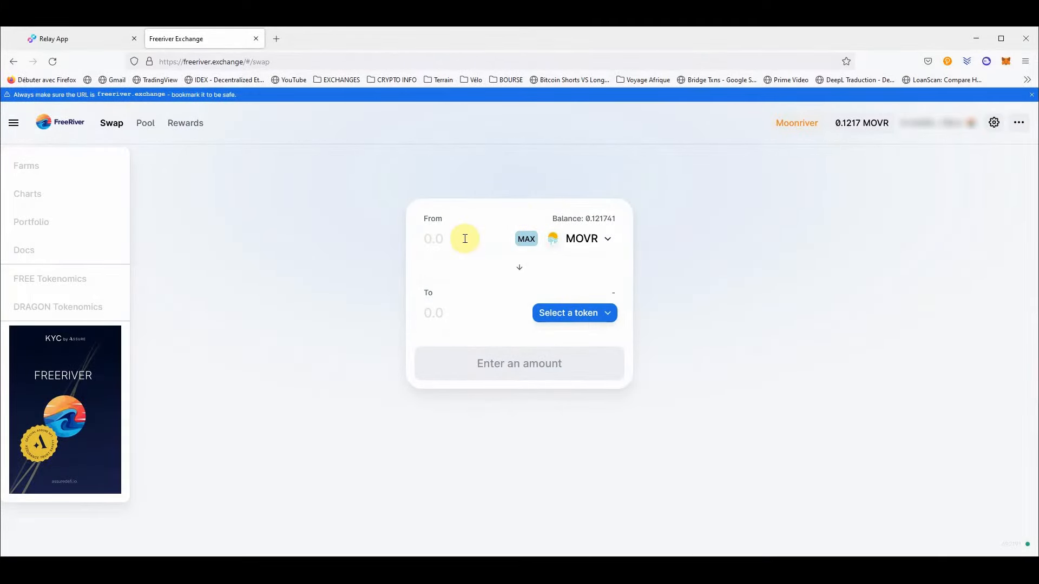
Step: Enter 0.01 MOVR as the amount and pick wMOVR as the receive token
{"action": "type", "text": "0.01"}
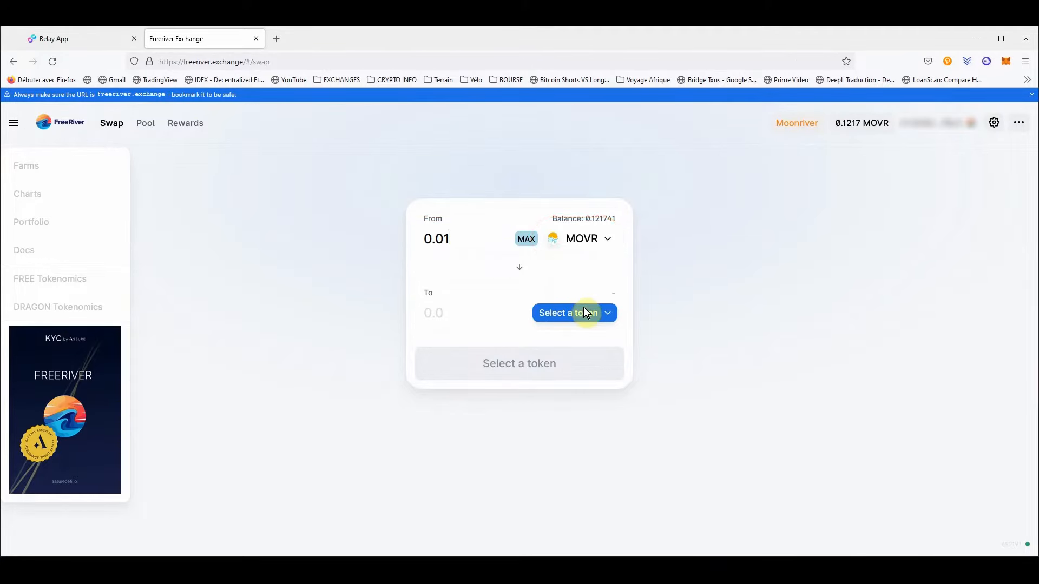
{"action": "left_click", "coordinate": [567, 313]}
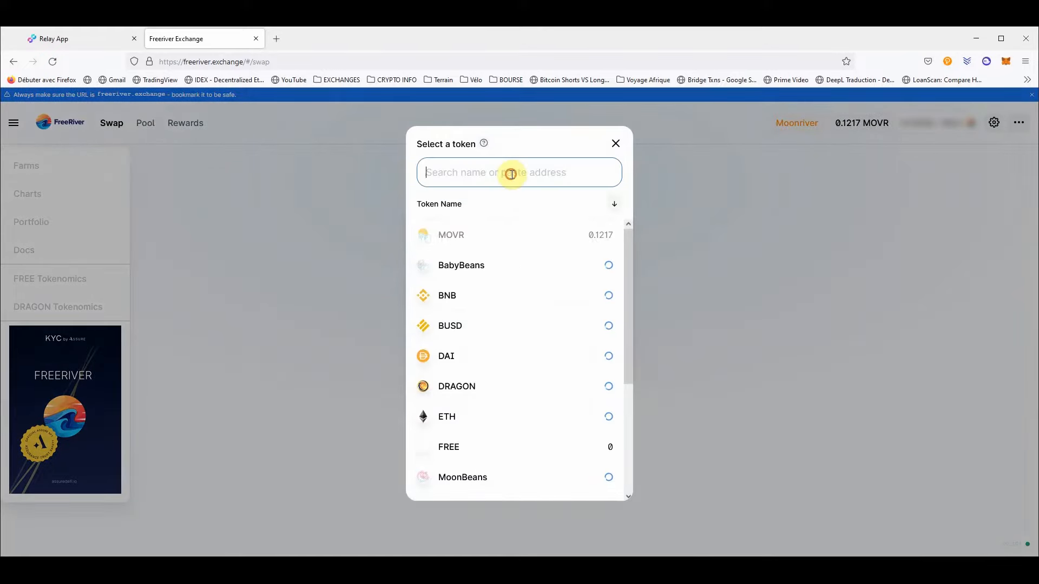
{"action": "type", "text": "wm"}
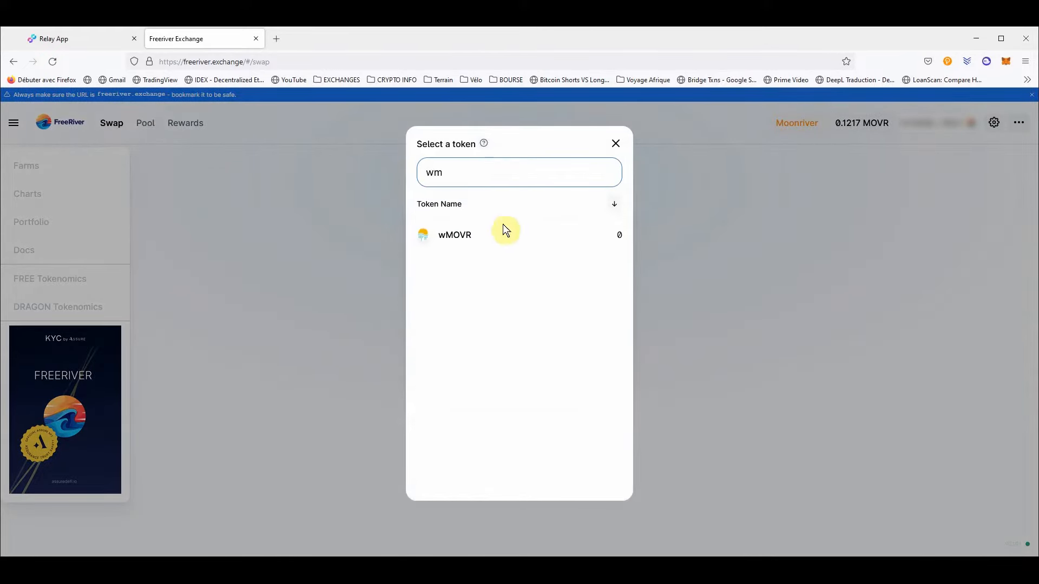
{"action": "left_click", "coordinate": [454, 234]}
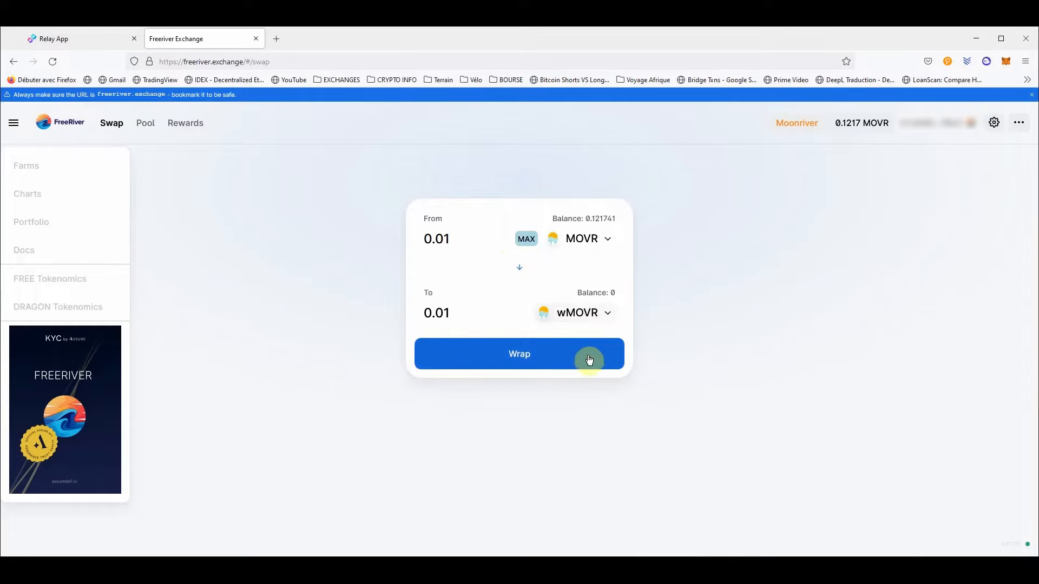
Step: Wrap 0.01 MOVR into wMOVR and confirm the transaction in MetaMask
{"action": "left_click", "coordinate": [519, 354]}
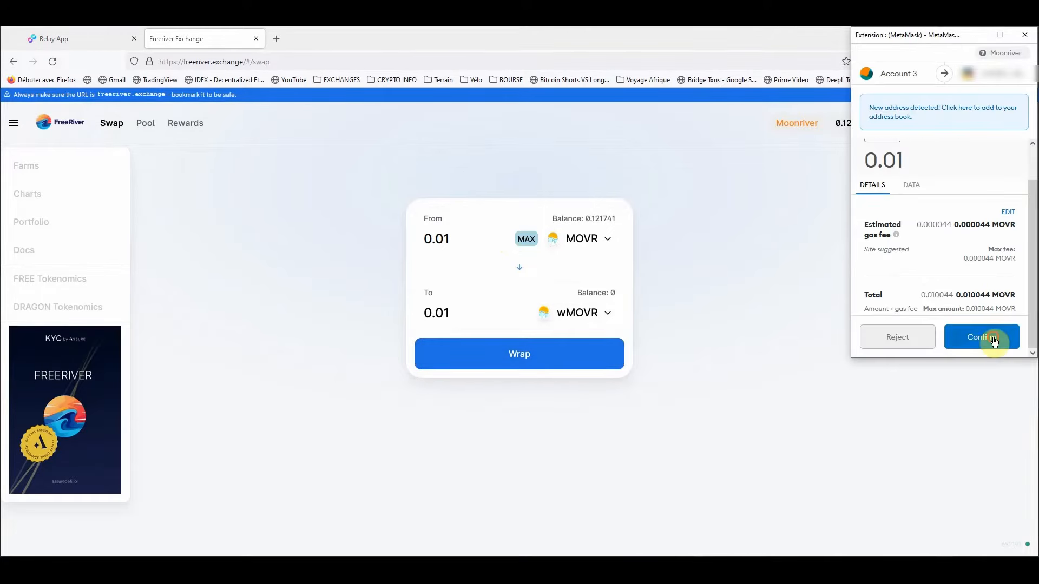
{"action": "left_click", "coordinate": [980, 336]}
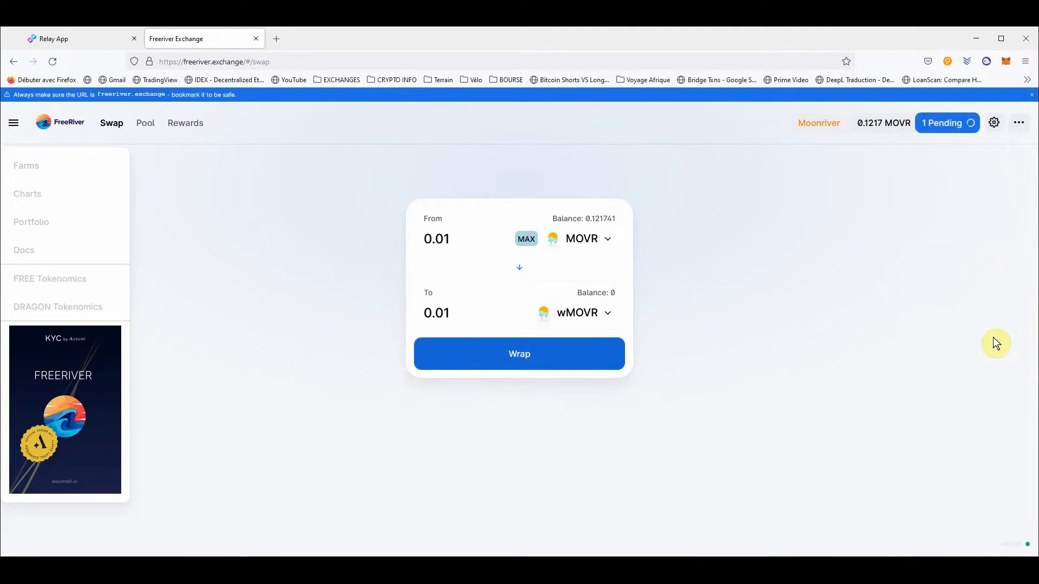
{"action": "left_click", "coordinate": [519, 353]}
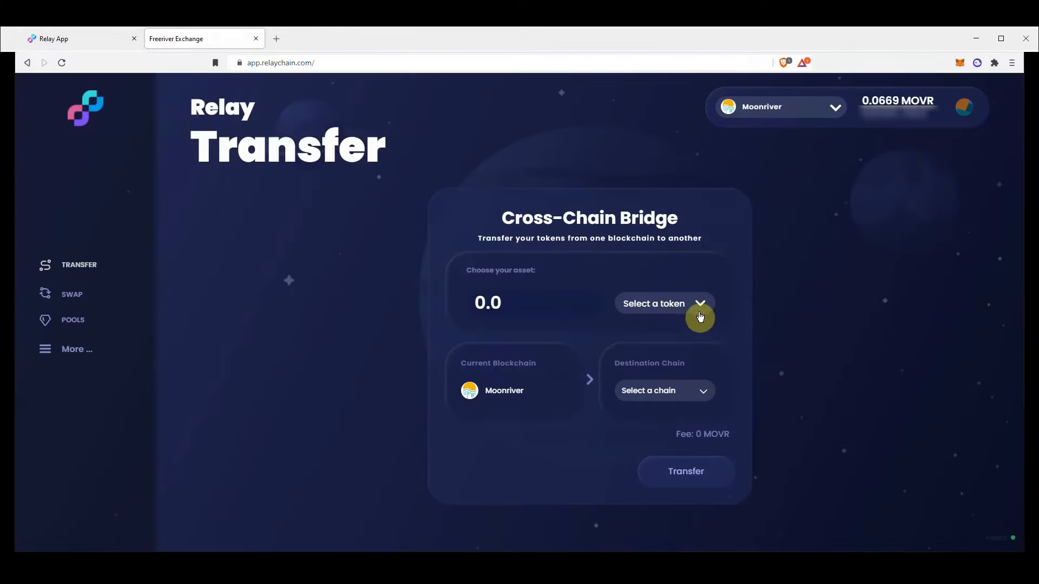
Step: Choose WMOVR, fill the full 0.01 balance, and set Shiden as destination chain
{"action": "left_click", "coordinate": [663, 303]}
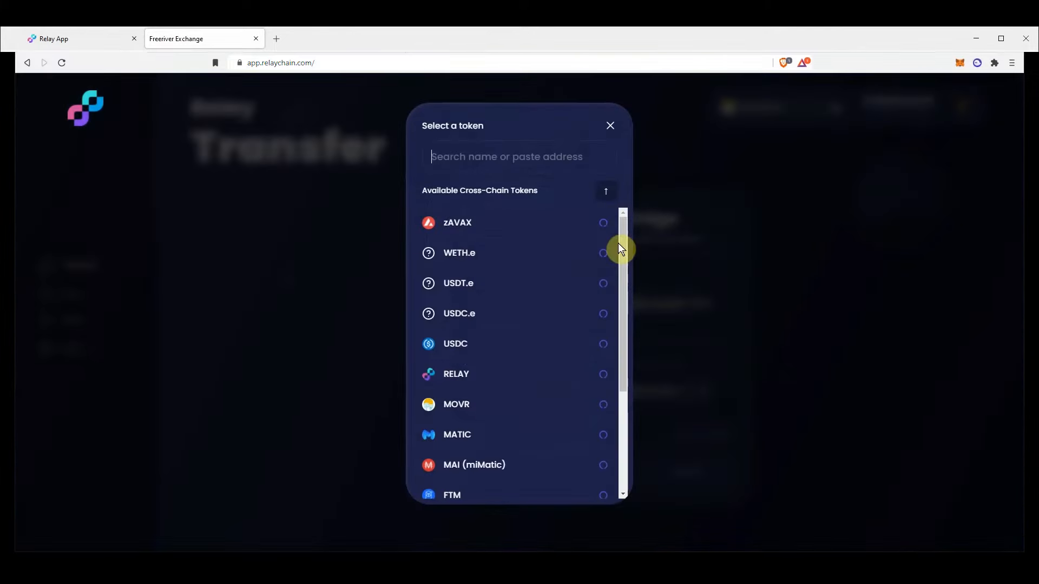
{"action": "type", "text": "movr"}
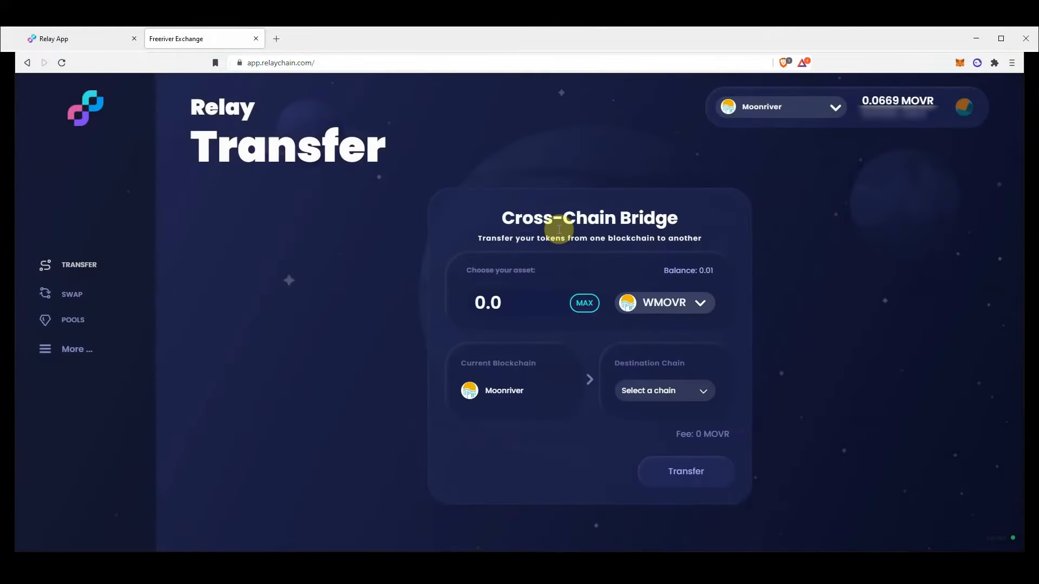
{"action": "left_click", "coordinate": [583, 303]}
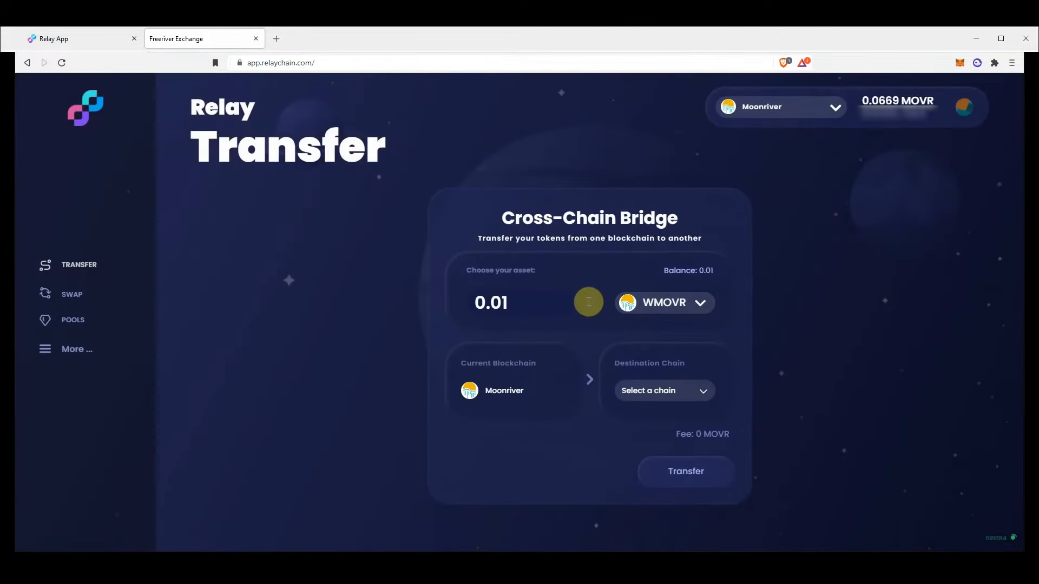
{"action": "left_click", "coordinate": [662, 390]}
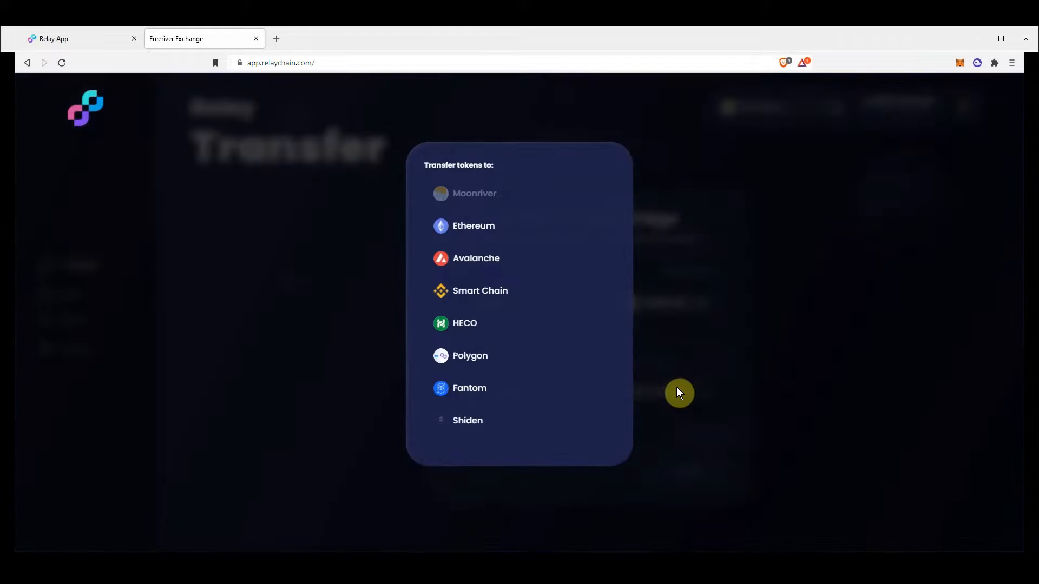
{"action": "left_click", "coordinate": [467, 420]}
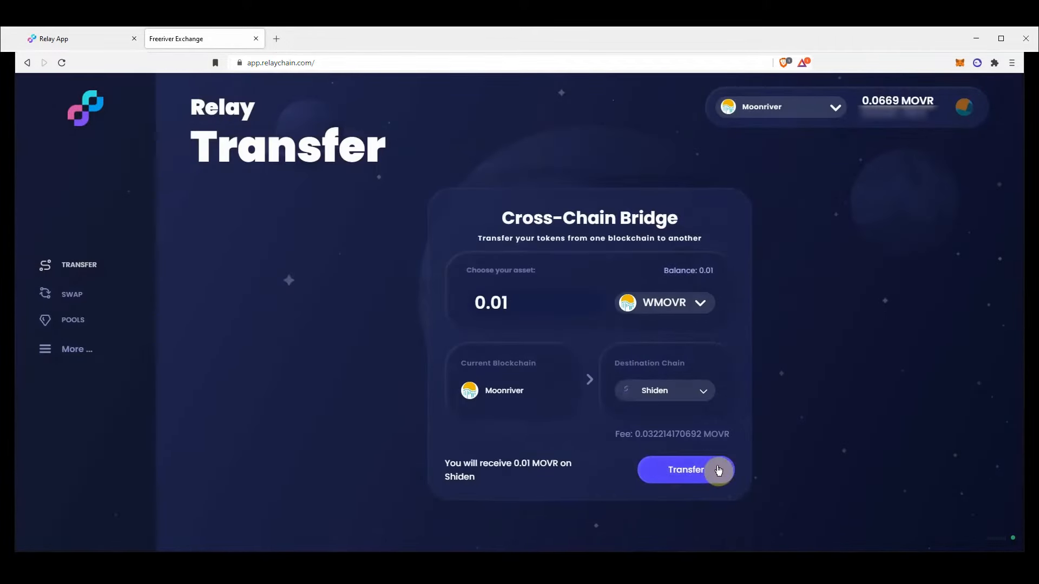
Step: Approve Relay to spend WMOVR and confirm the approval in MetaMask
{"action": "left_click", "coordinate": [685, 470]}
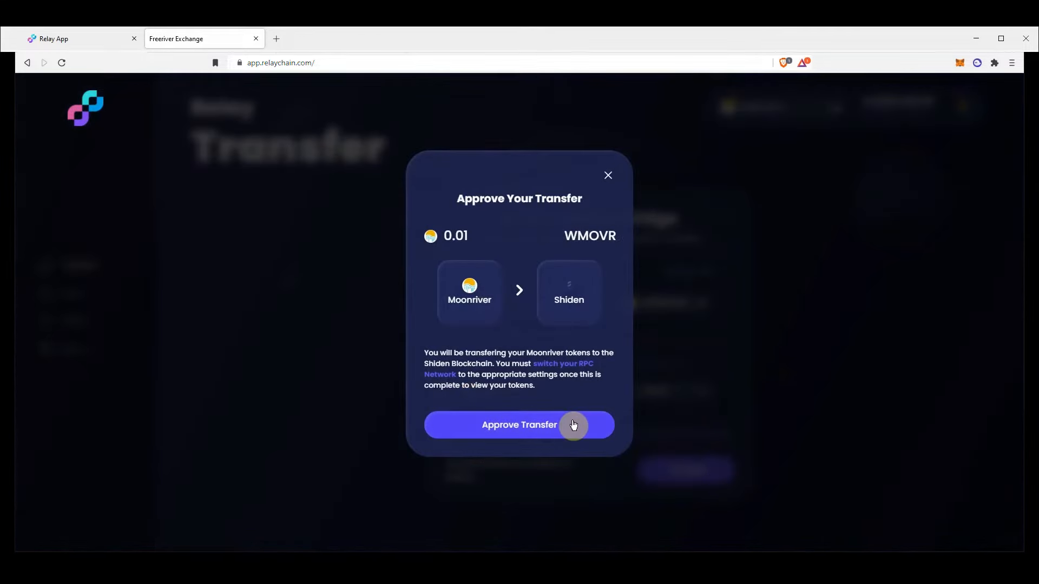
{"action": "left_click", "coordinate": [519, 424]}
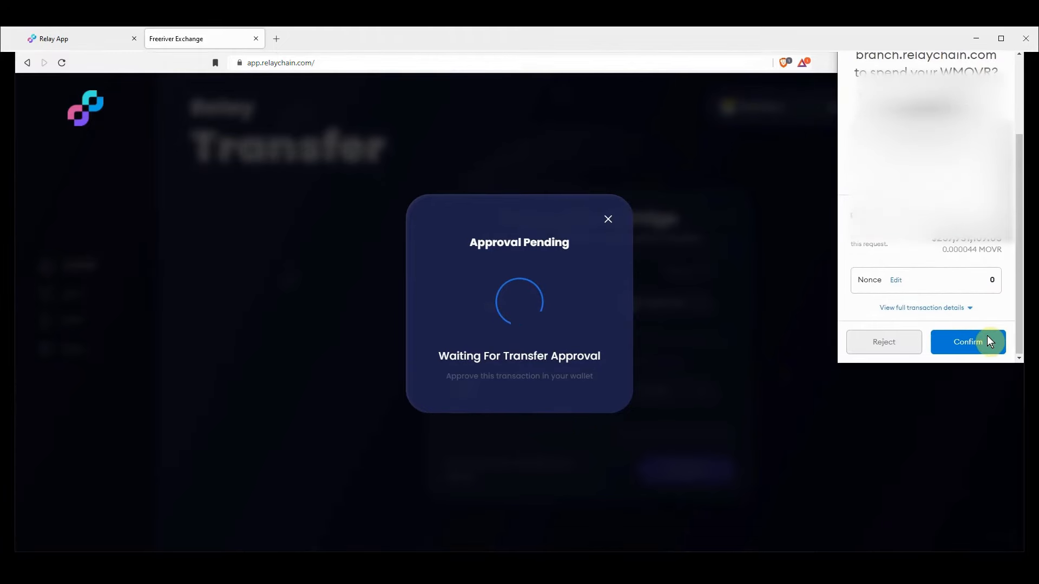
{"action": "left_click", "coordinate": [968, 342]}
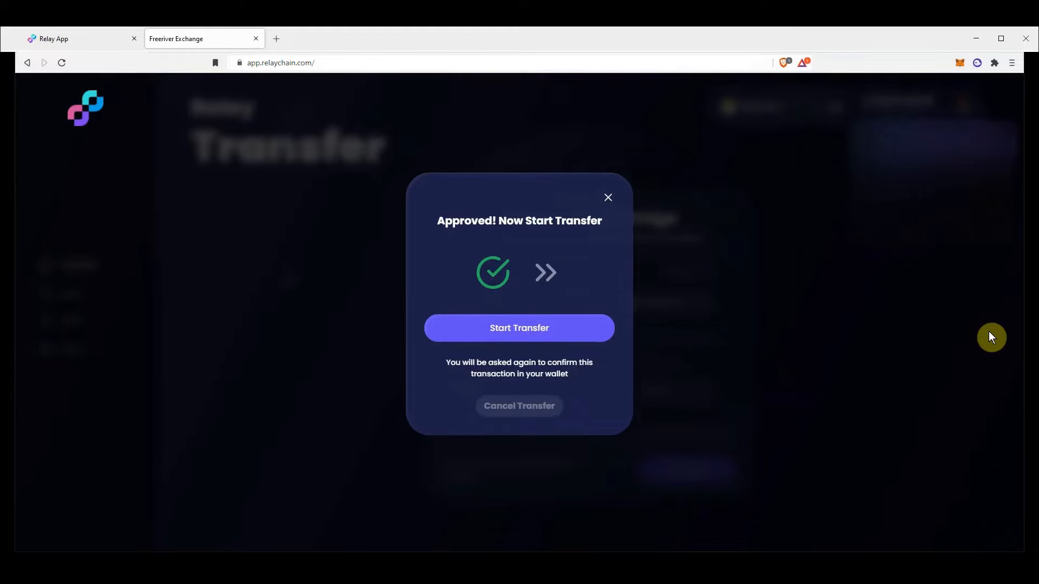
Step: Start and confirm the 0.01 MOVR transfer to Shiden, then view FreeRiver's Shiden token list
{"action": "left_click", "coordinate": [519, 327]}
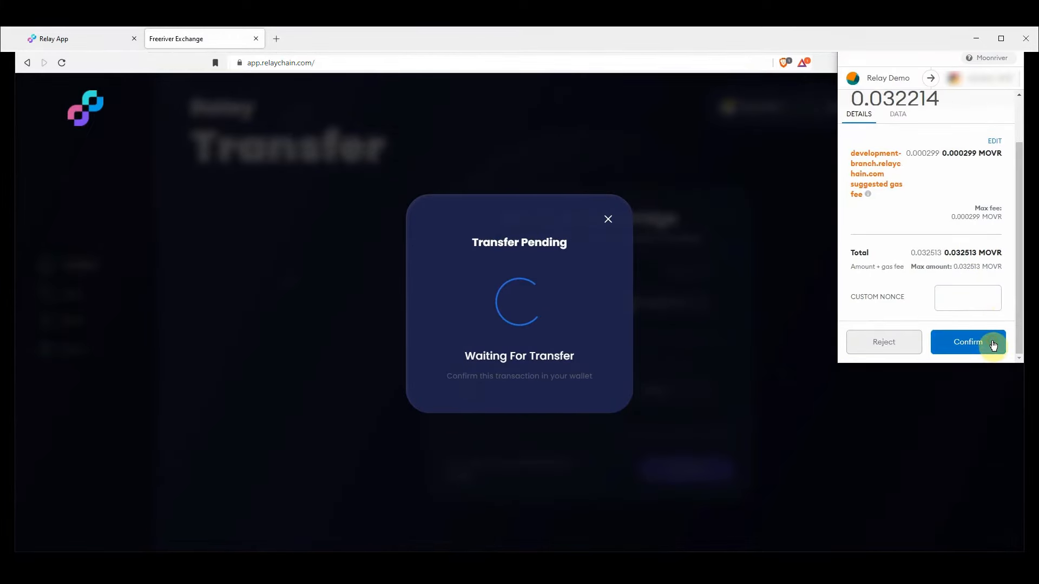
{"action": "left_click", "coordinate": [968, 342]}
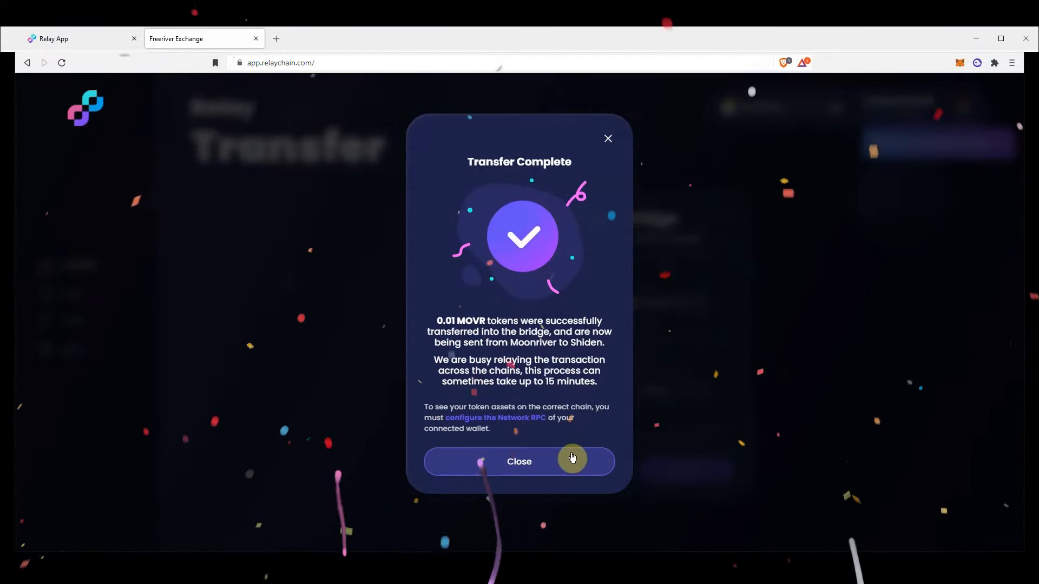
{"action": "left_click", "coordinate": [519, 461]}
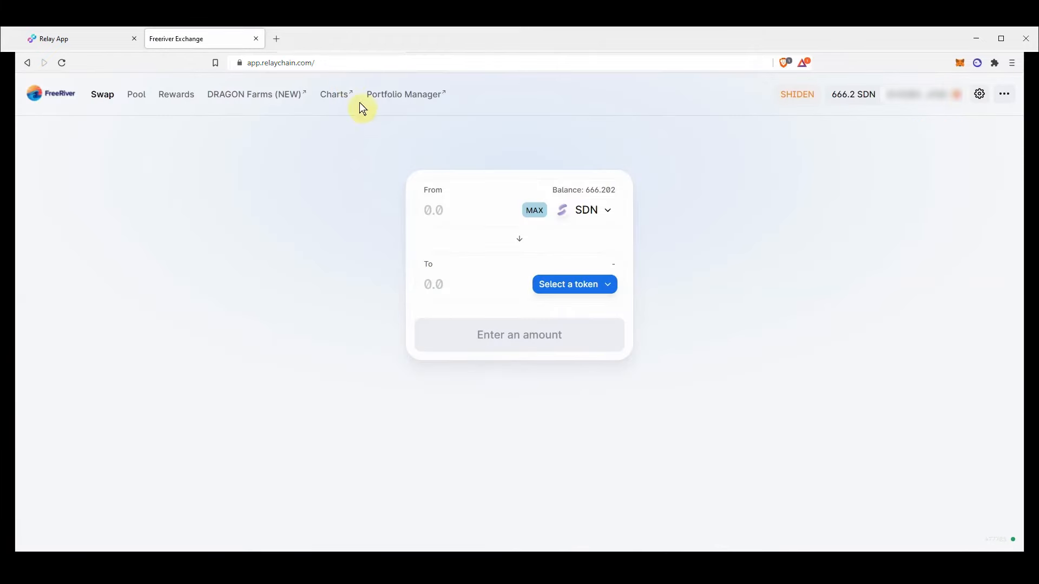
{"action": "mouse_move", "coordinate": [632, 211]}
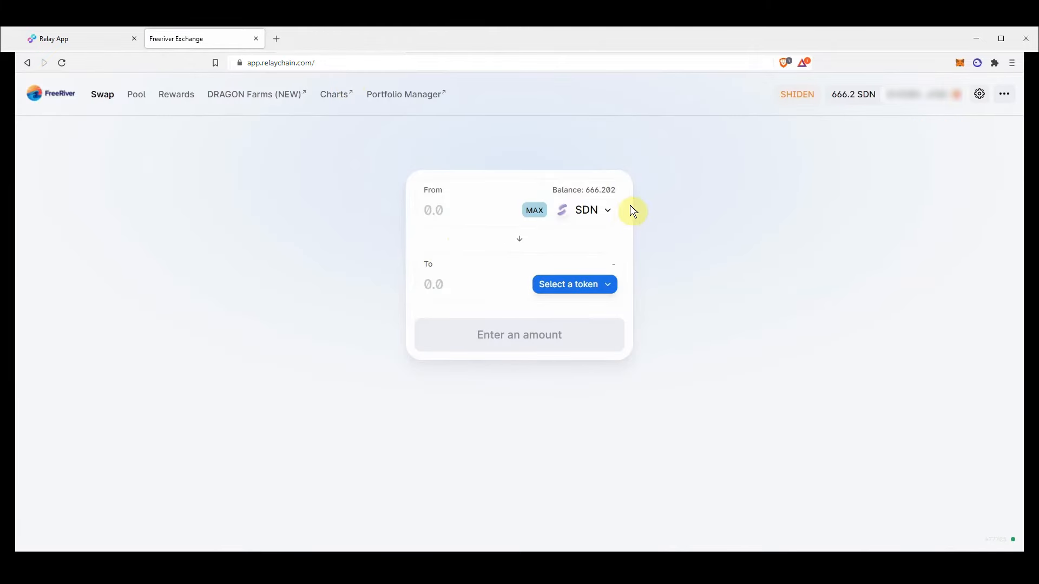
{"action": "left_click", "coordinate": [567, 284]}
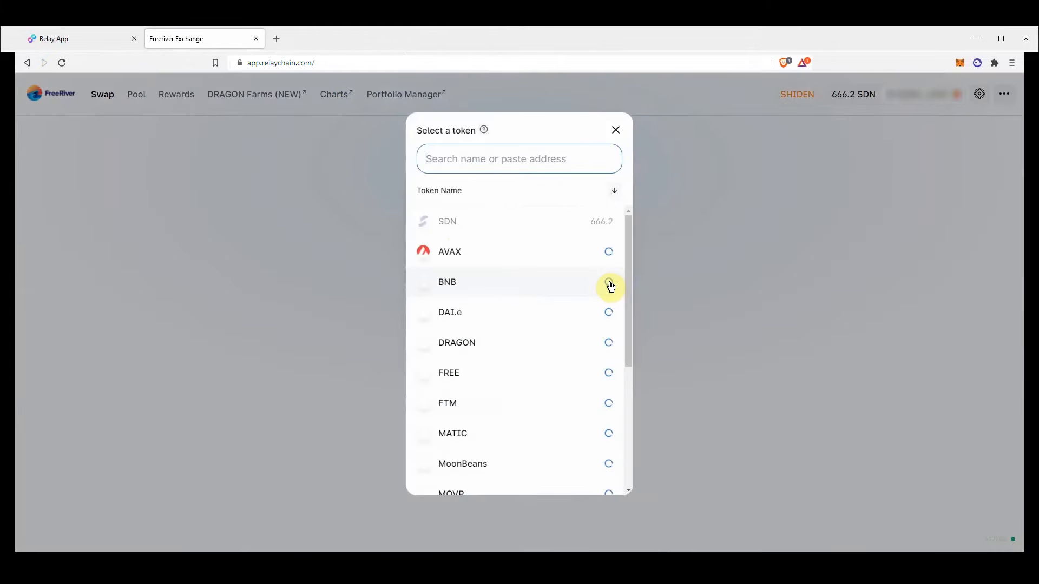